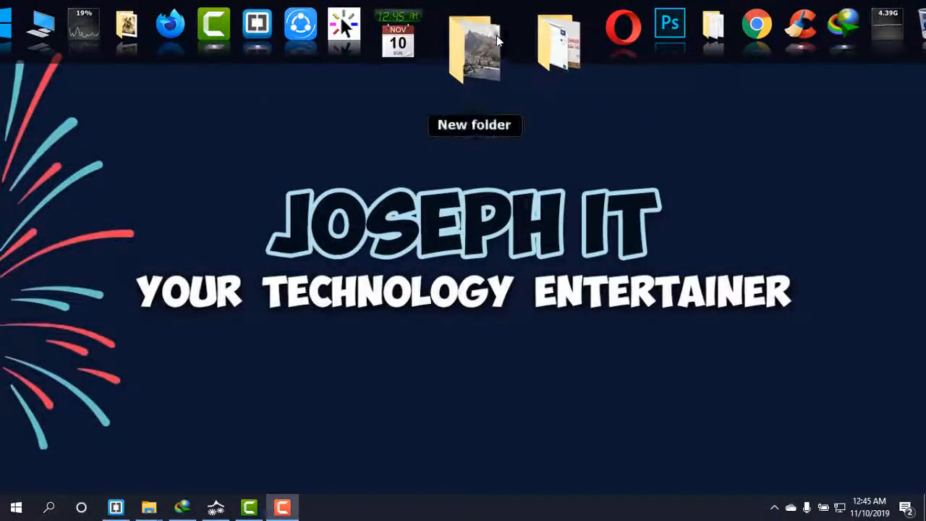
# Step: View rio-de-janeiro-4566312.jpg's properties showing 5466 × 3644 pixels and 6.23 MB, then dismiss them
pyautogui.doubleClick(477, 44)
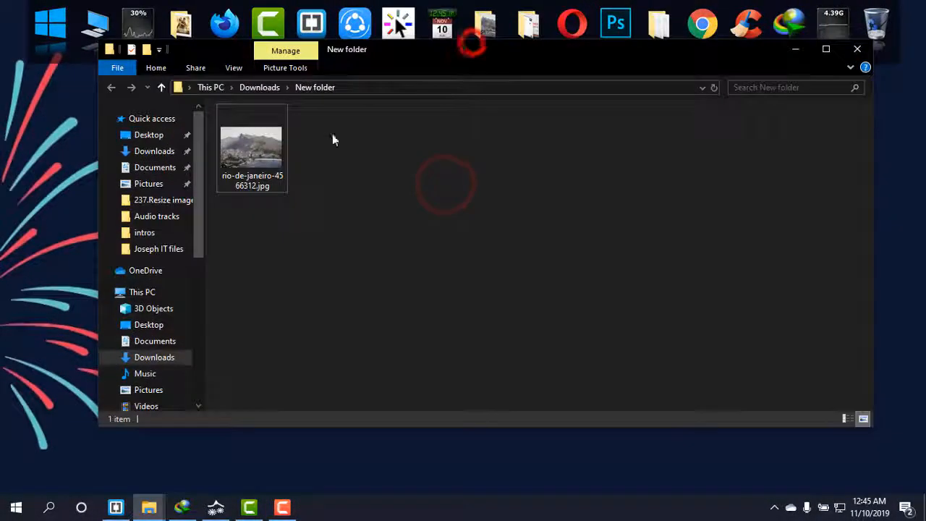
pyautogui.doubleClick(251, 141)
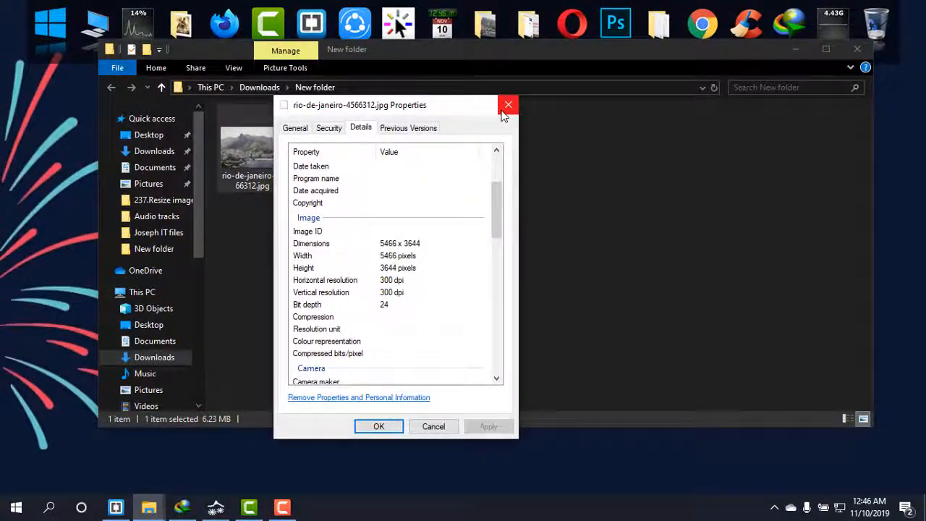
pyautogui.click(508, 104)
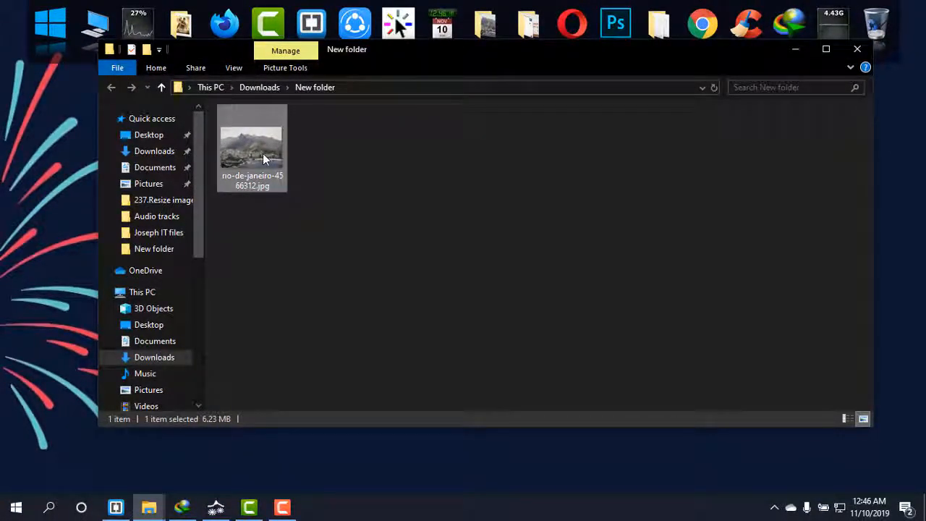
pyautogui.moveTo(263, 157)
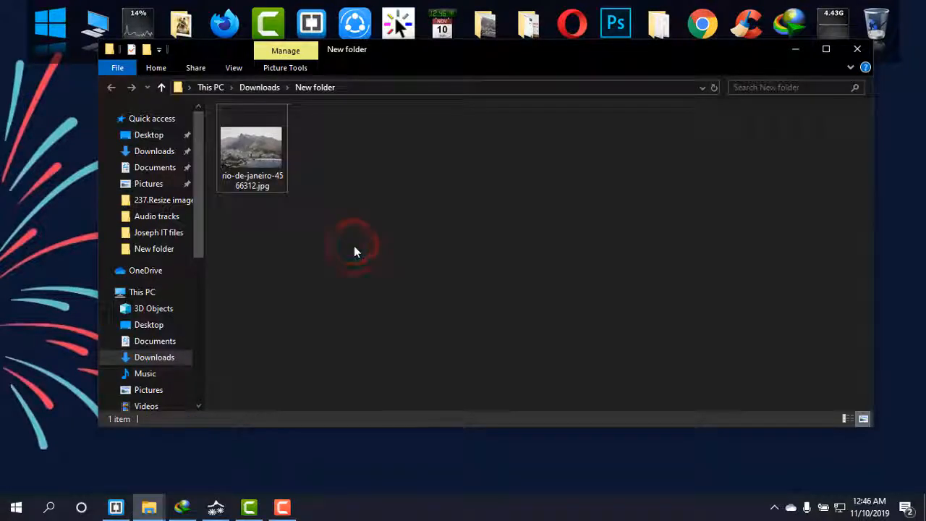
# Step: Launch Paint maximised and load rio-de-janeiro-4566312.jpg into it from Explorer
pyautogui.write('pi')
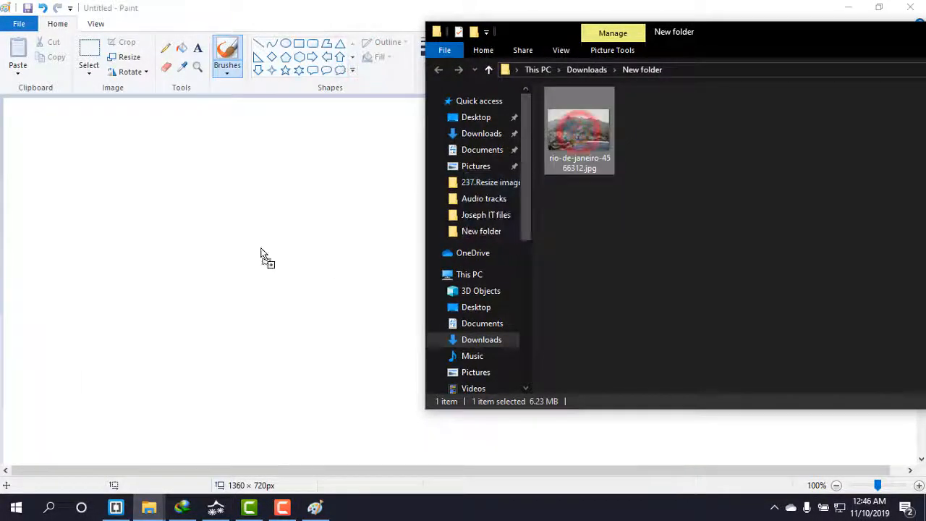
pyautogui.doubleClick(579, 131)
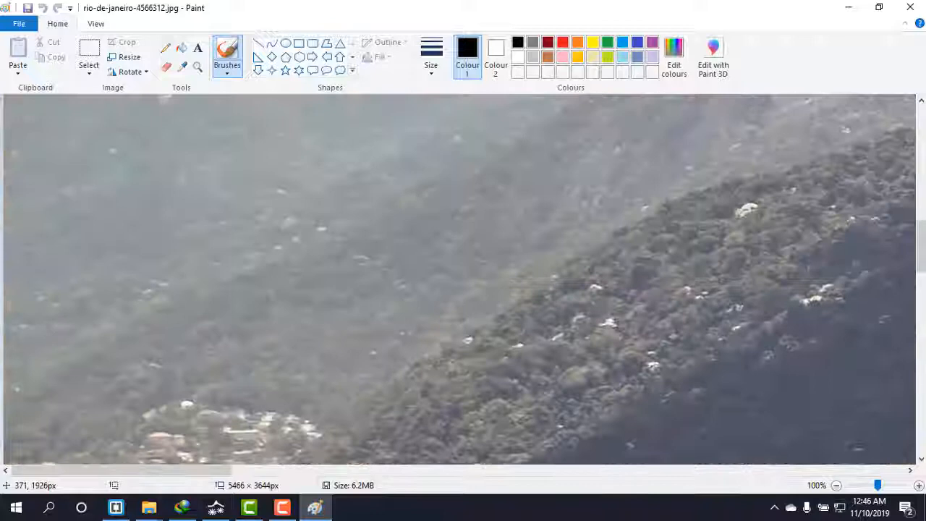
pyautogui.moveTo(145, 472); pyautogui.dragTo(224, 472)
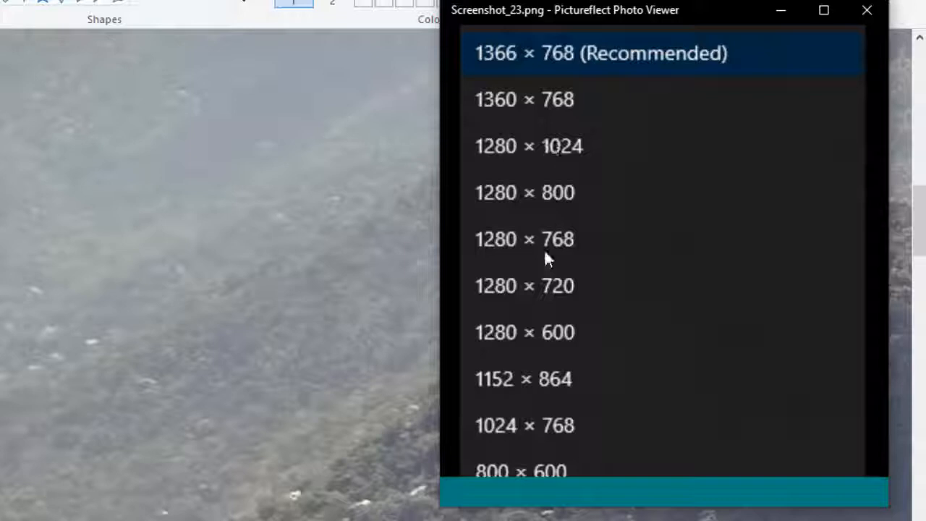
pyautogui.moveTo(512, 310)
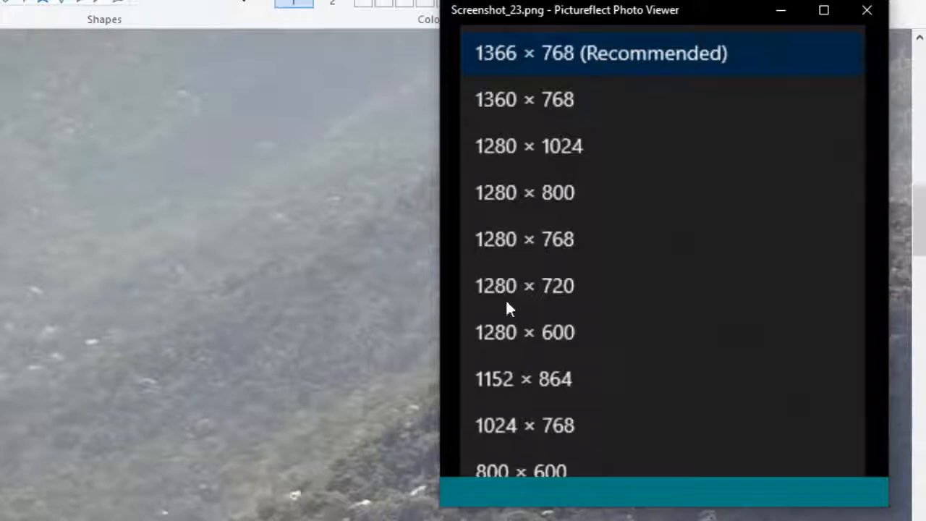
# Step: Show Screenshot_23.png's resolution list and point out the 1280 × 720 entry
pyautogui.click(524, 286)
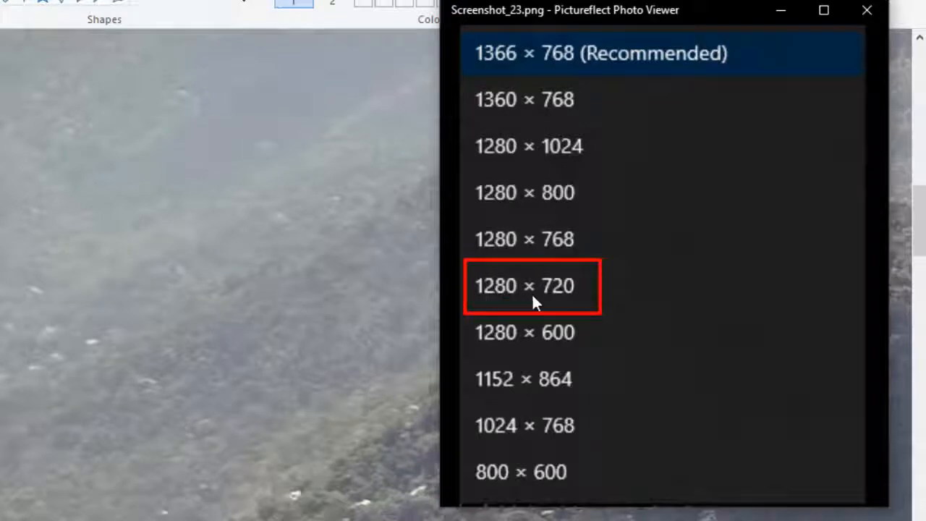
pyautogui.moveTo(523, 301)
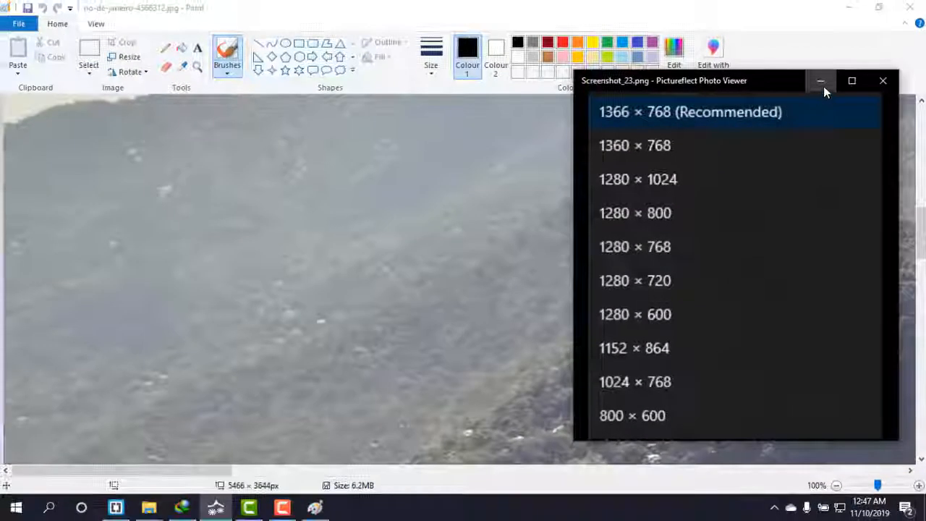
# Step: Resize the photo in pixels to 1280 × 720 with Maintain aspect ratio turned off
pyautogui.click(881, 80)
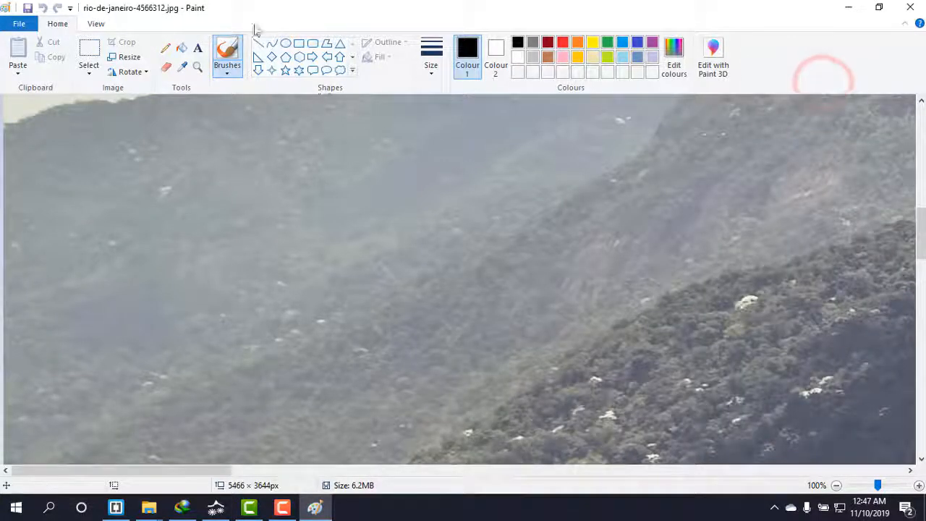
pyautogui.click(140, 57)
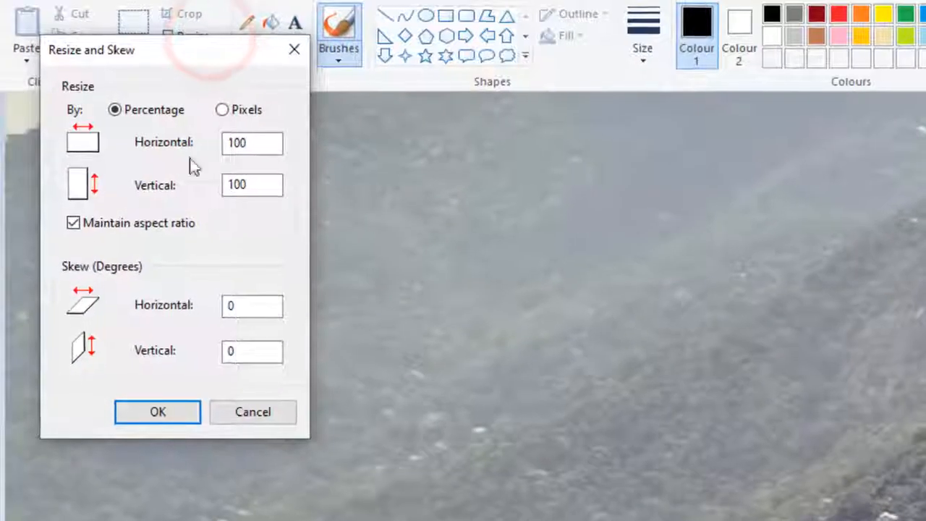
pyautogui.click(223, 110)
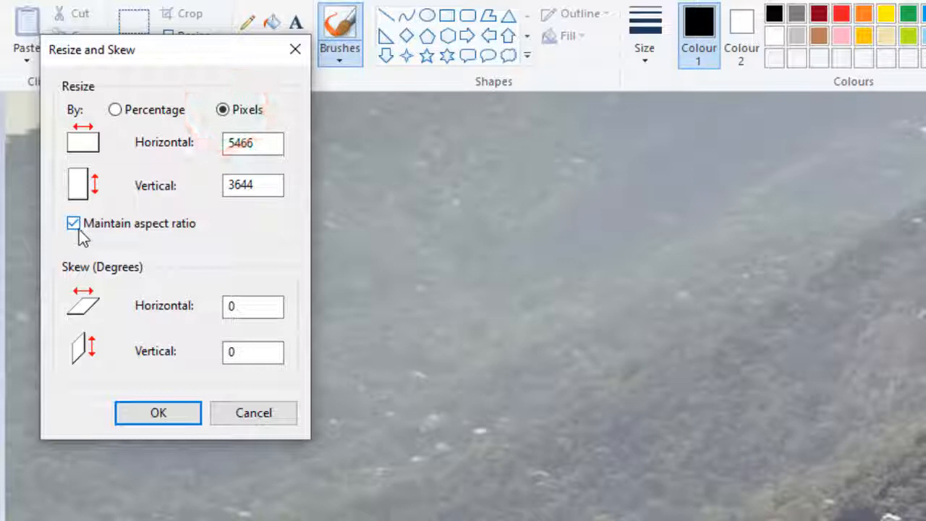
pyautogui.click(72, 223)
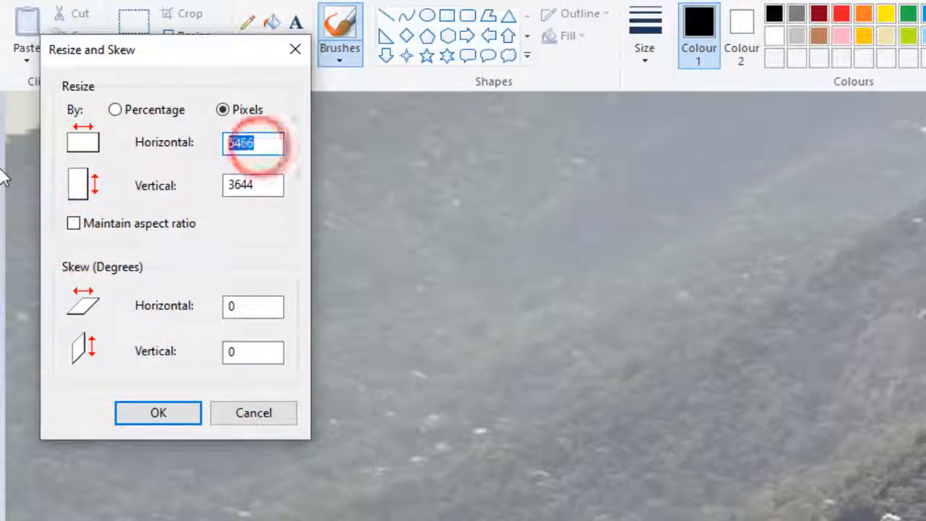
pyautogui.write('1280')
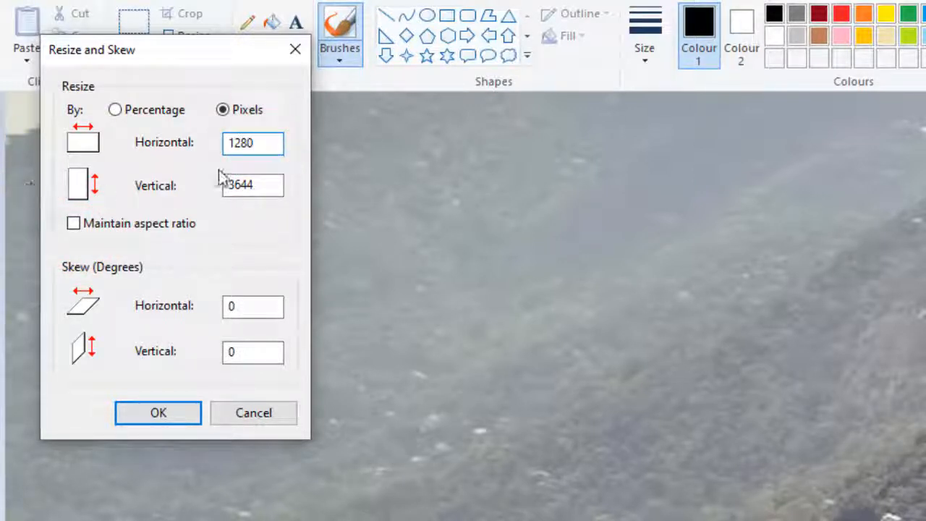
pyautogui.write('720')
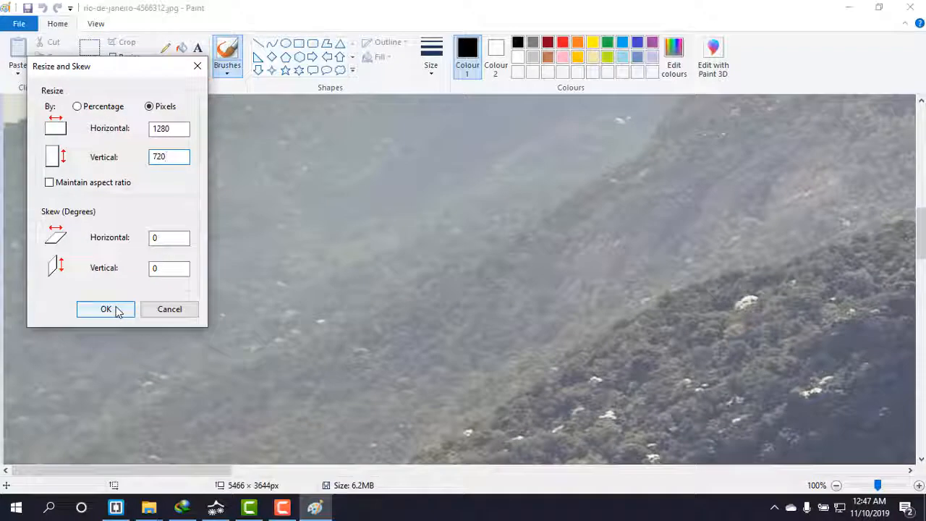
pyautogui.click(104, 310)
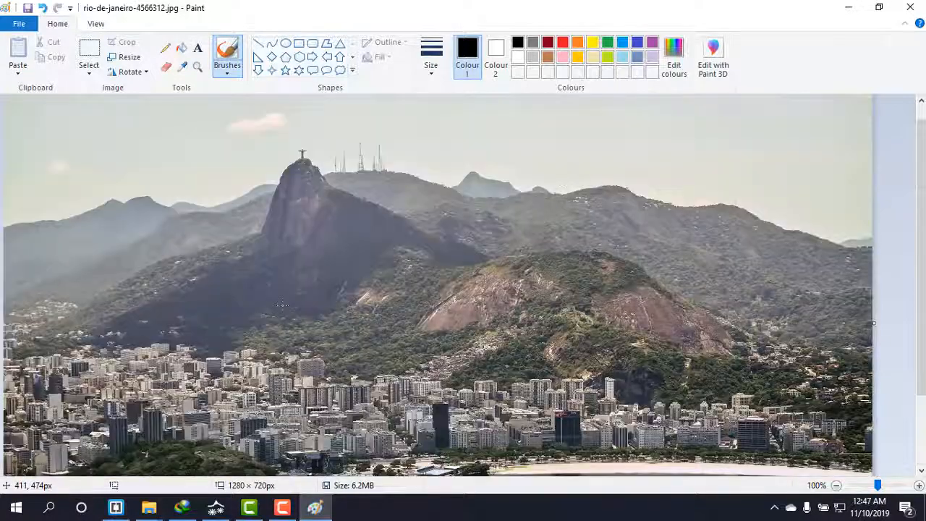
pyautogui.scroll(-3)
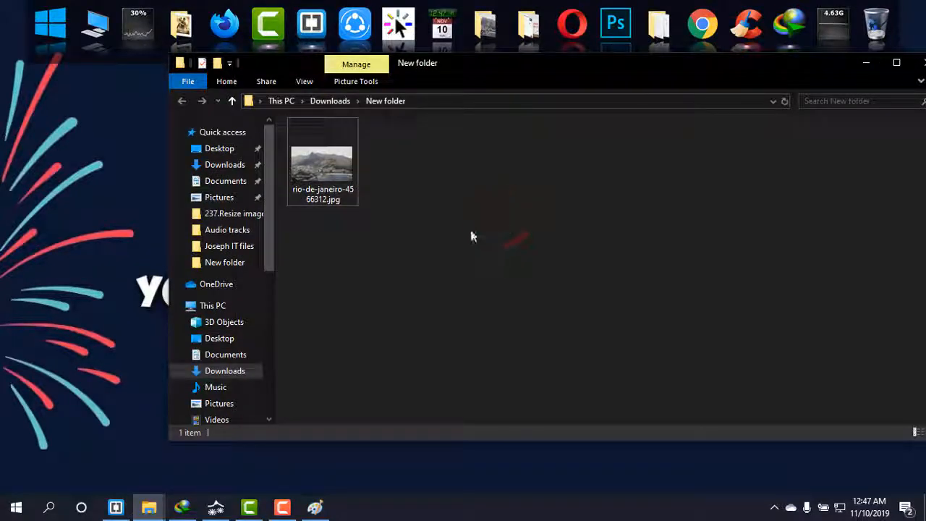
pyautogui.click(341, 156)
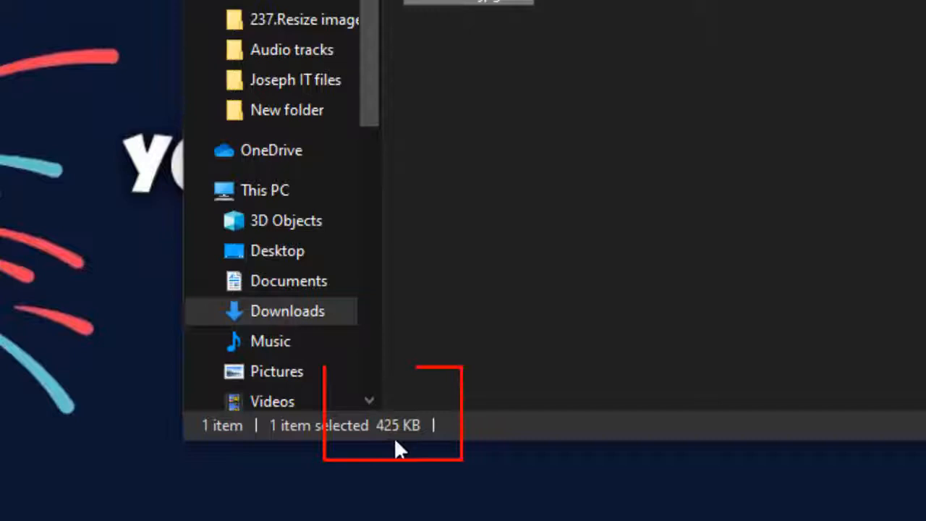
pyautogui.moveTo(408, 456)
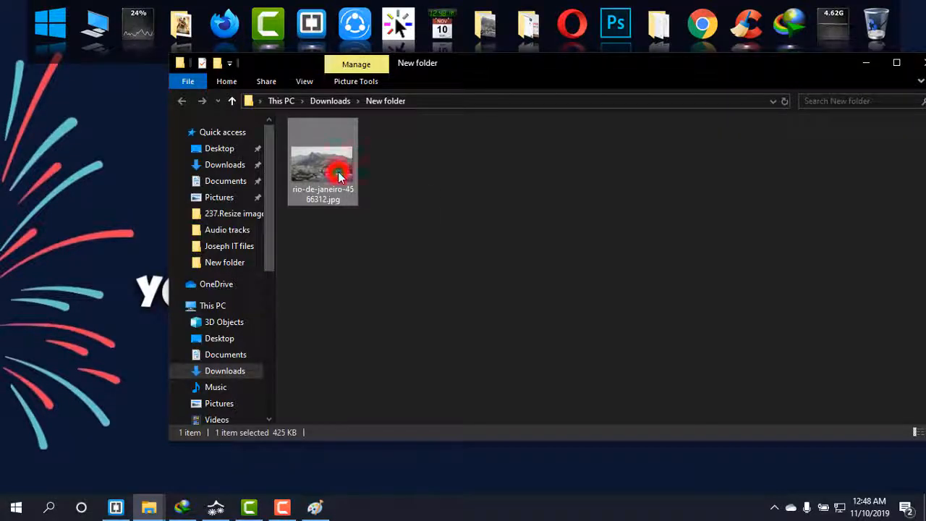
pyautogui.doubleClick(338, 159)
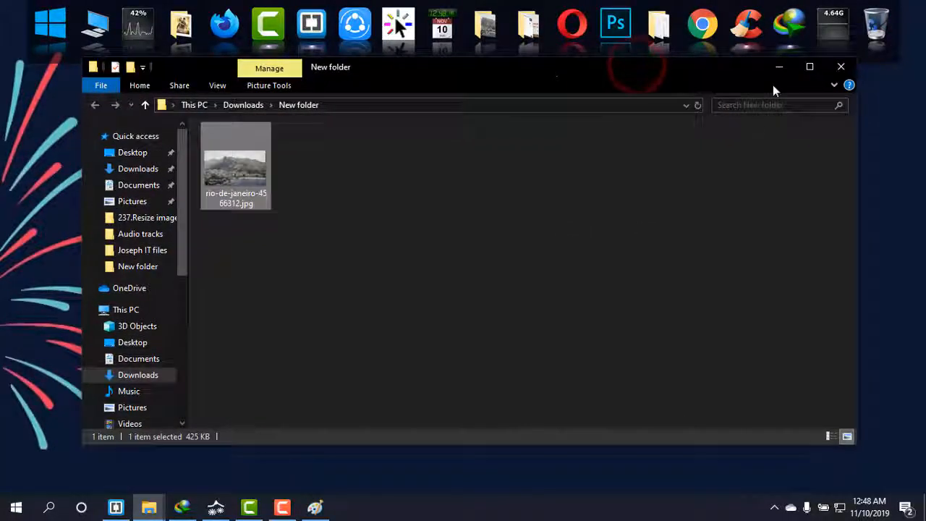
pyautogui.moveTo(779, 66)
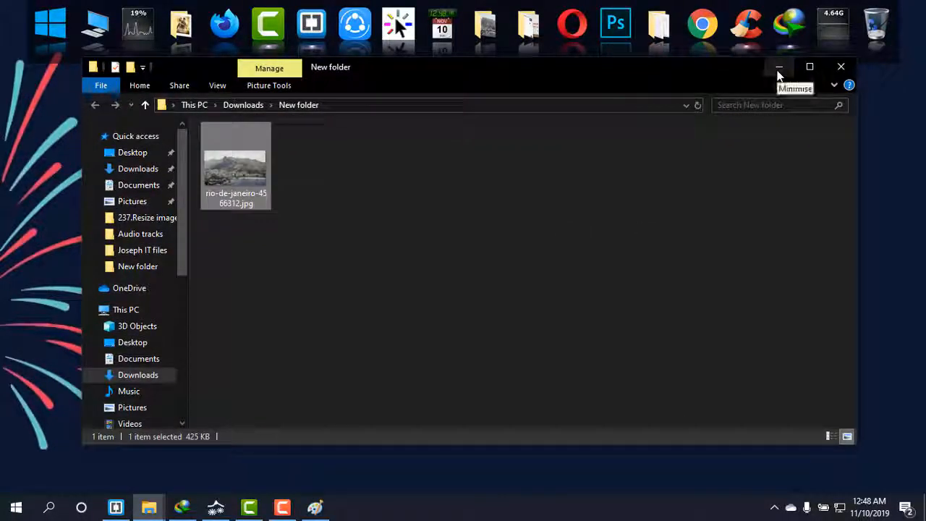
# Step: Minimise the File Explorer window so the desktop shows
pyautogui.click(779, 66)
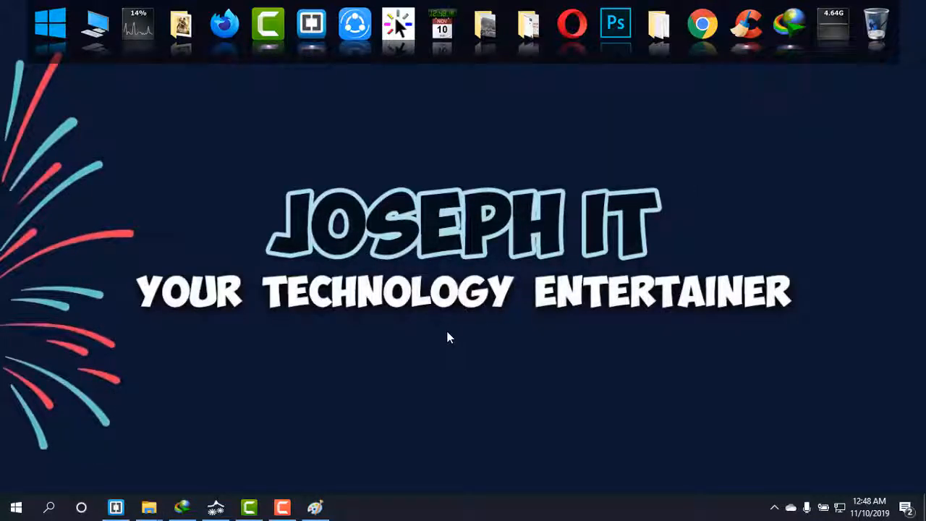